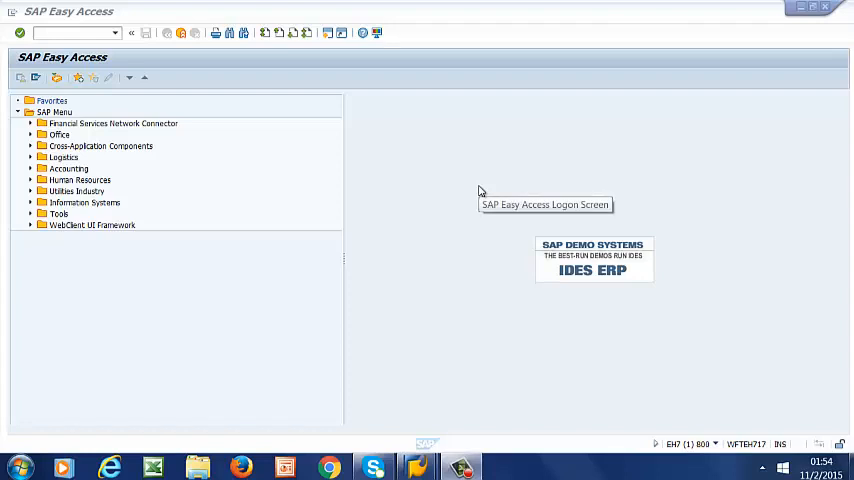
pyautogui.moveTo(488, 188)
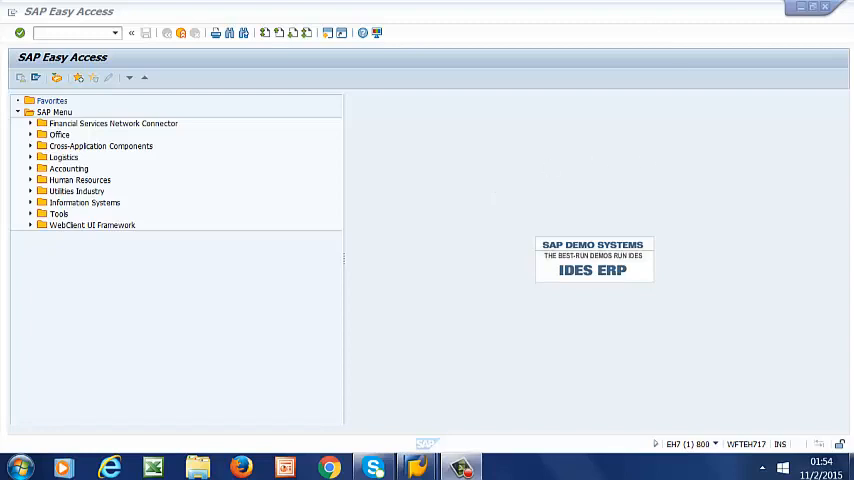
# Step: Reach Plant Maintenance > Maintenance and Service Processing > Basic Settings in the SAP Reference IMG via SPRO
pyautogui.click(112, 32)
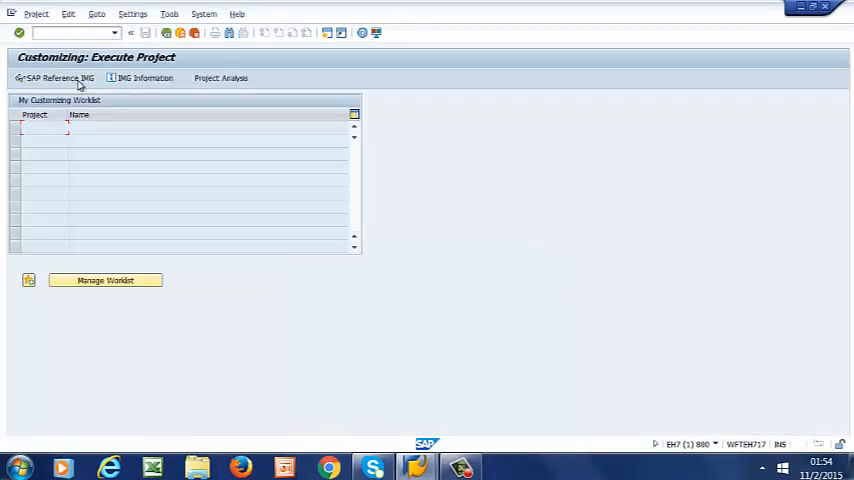
pyautogui.click(54, 78)
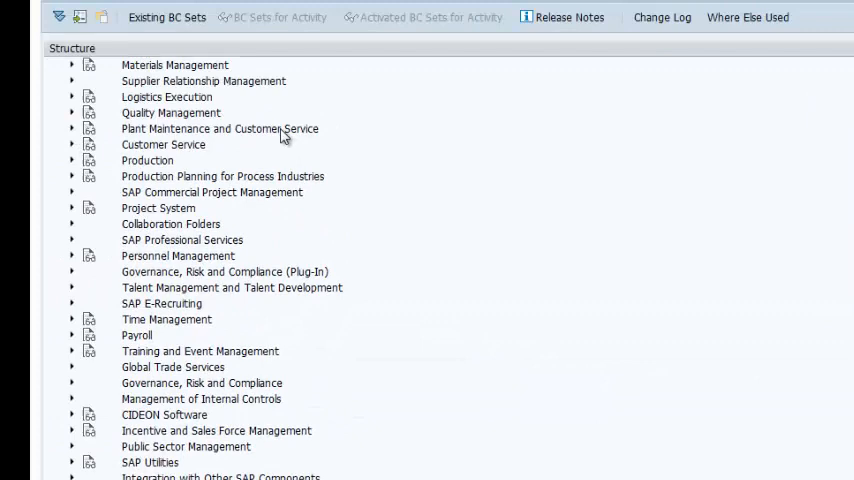
pyautogui.click(72, 128)
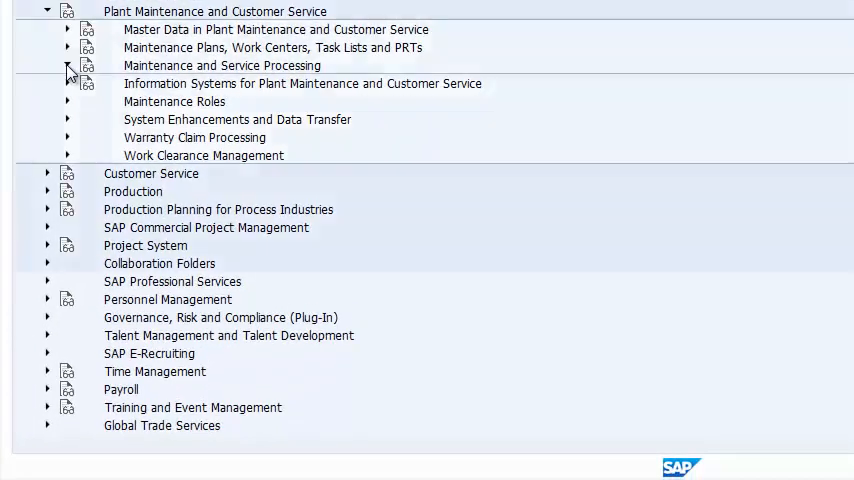
pyautogui.click(68, 64)
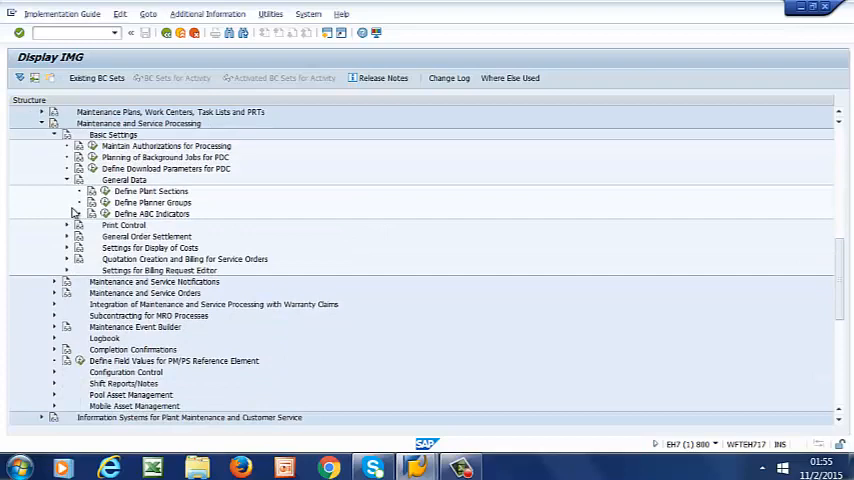
pyautogui.moveTo(170, 208)
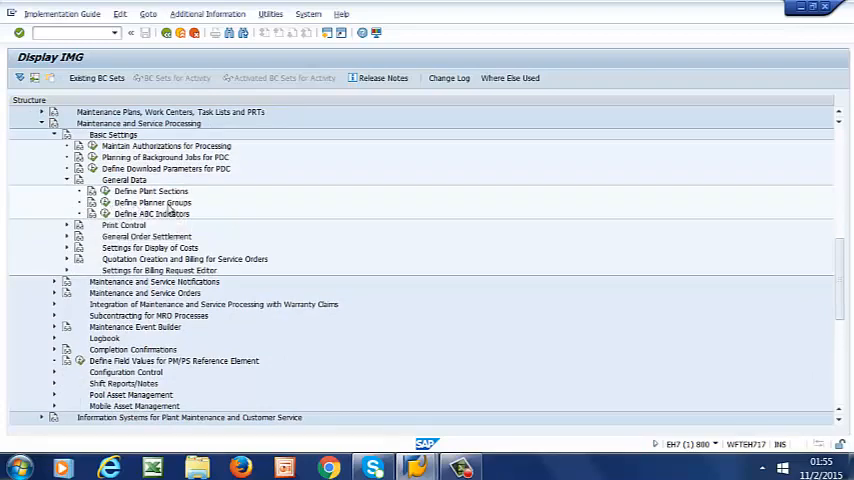
pyautogui.moveTo(152, 212)
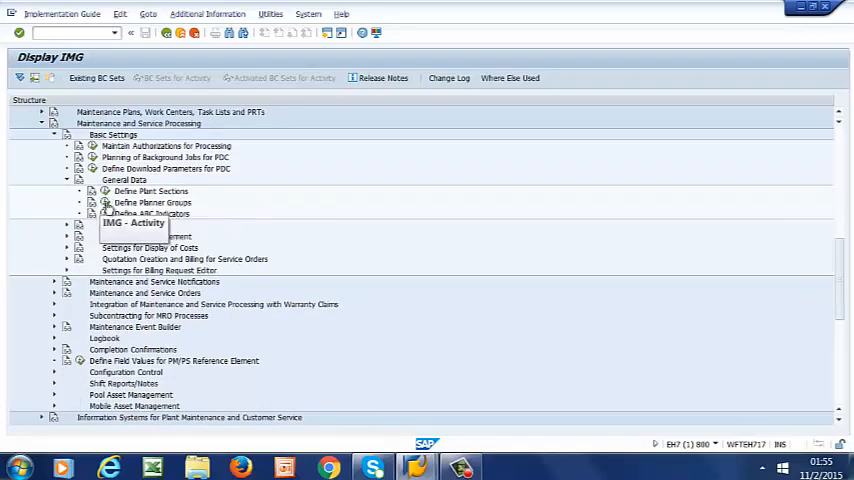
# Step: Launch the Define Planner Groups activity to list existing planner groups by plant
pyautogui.doubleClick(148, 202)
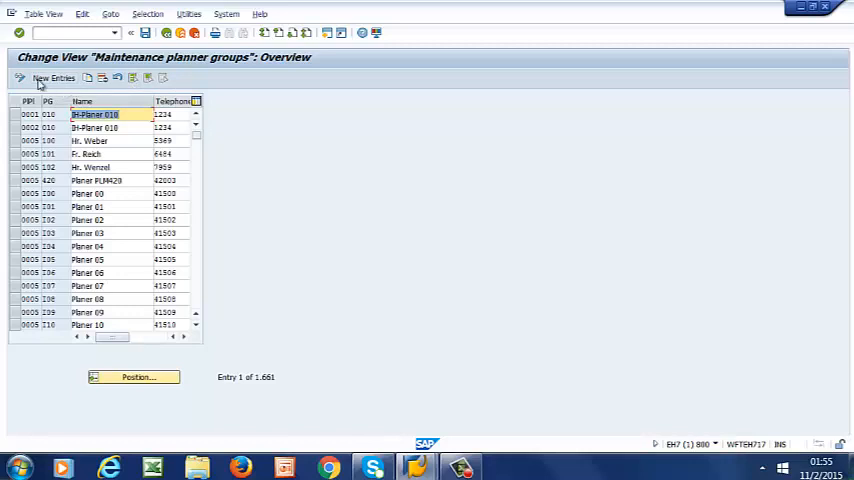
pyautogui.moveTo(32, 110)
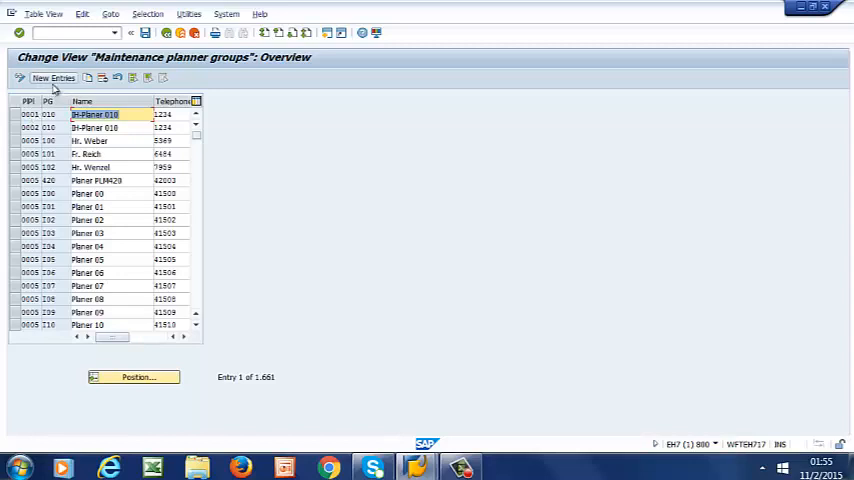
# Step: Enter new rows BRI3/REM/REAL ESTATE/123, BRI3/UTL/UTILITIES/456 and BRI3/PRO/PROCESS/789
pyautogui.click(52, 78)
pyautogui.write('R')
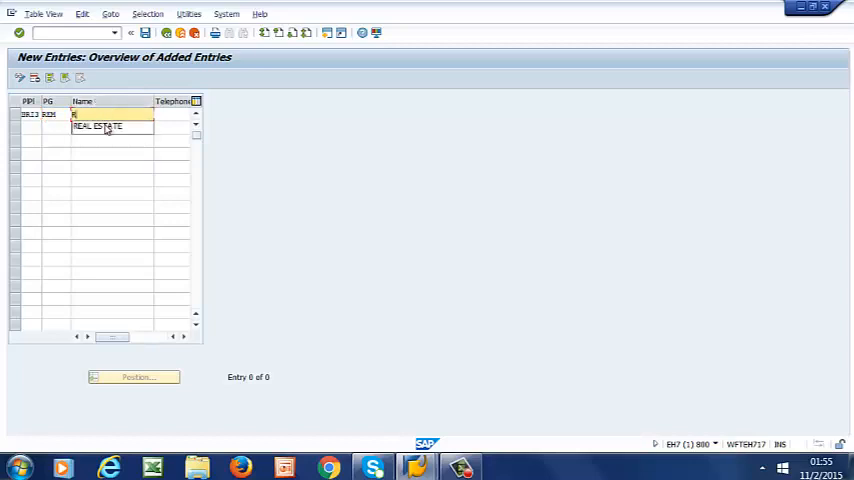
pyautogui.click(96, 128)
pyautogui.write('123')
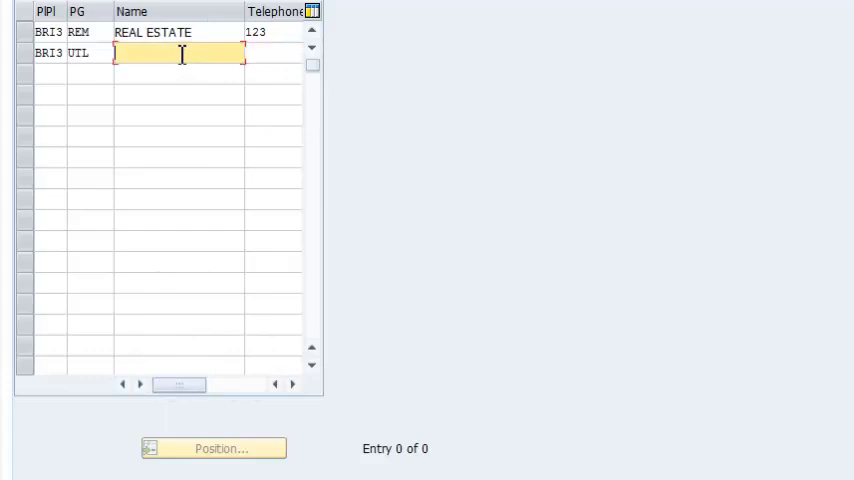
pyautogui.write('UTILITIES')
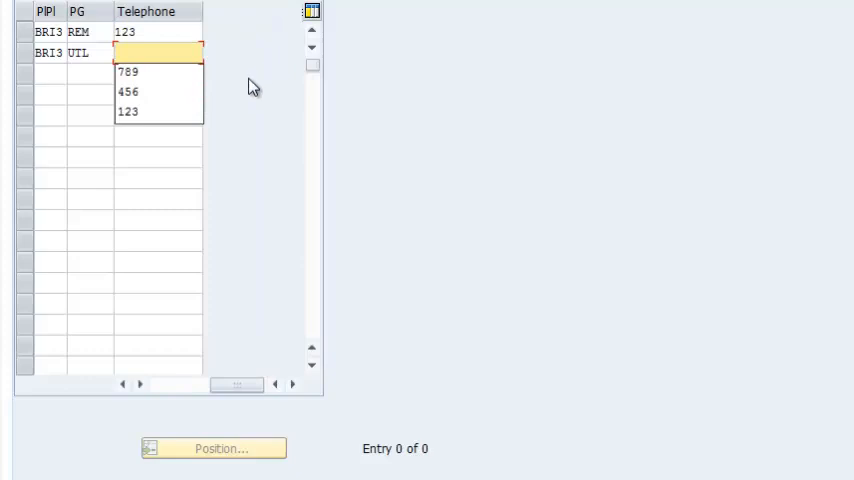
pyautogui.click(128, 92)
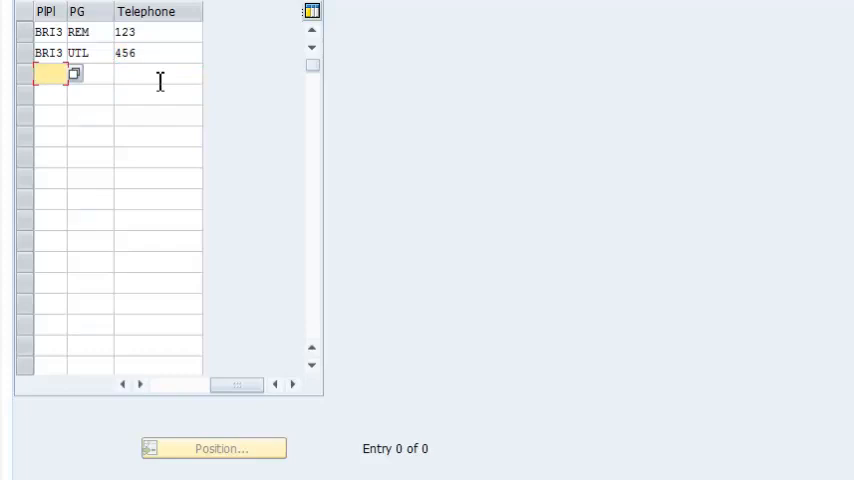
pyautogui.write('BRI3')
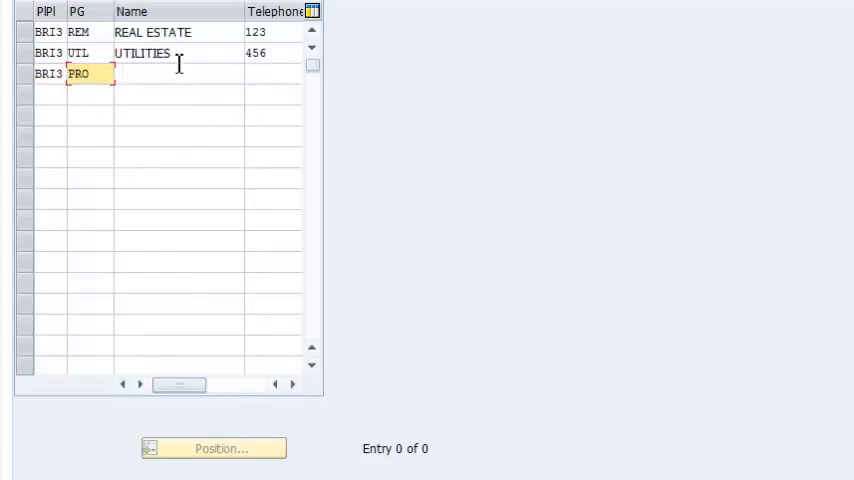
pyautogui.write('PROCESS')
pyautogui.click(272, 74)
pyautogui.write('789')
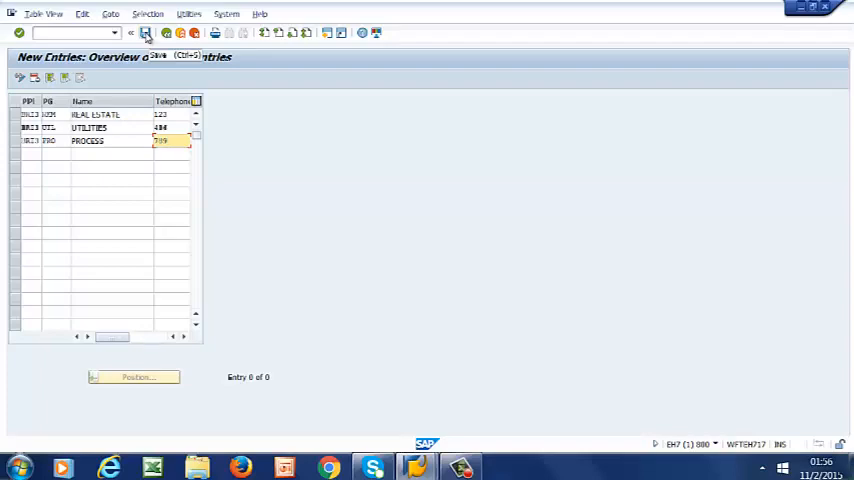
# Step: Save the three BRI3 planner groups and confirm the customizing request
pyautogui.click(146, 32)
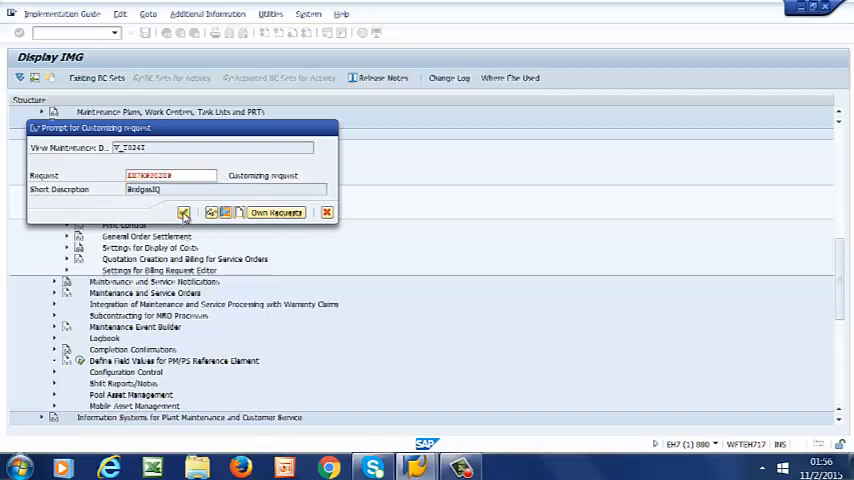
pyautogui.click(184, 212)
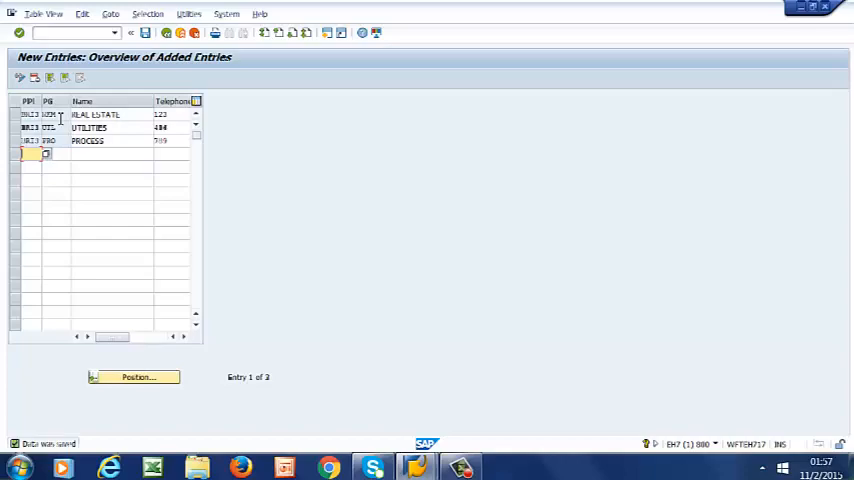
pyautogui.moveTo(292, 160)
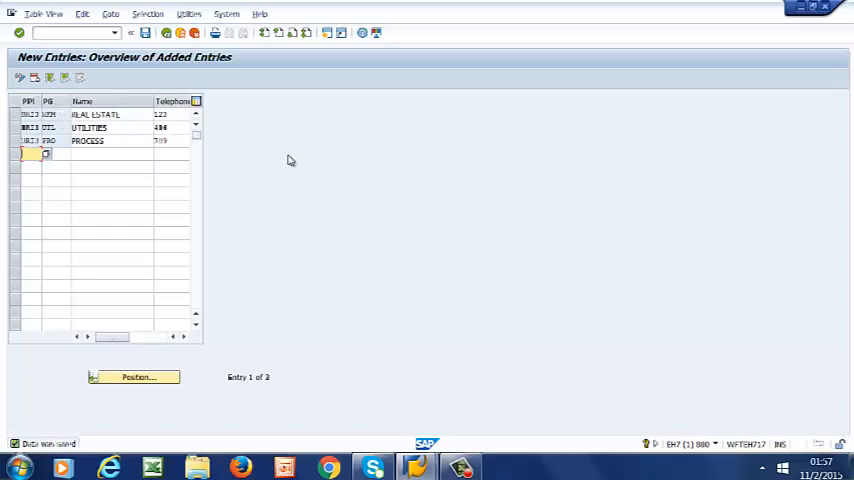